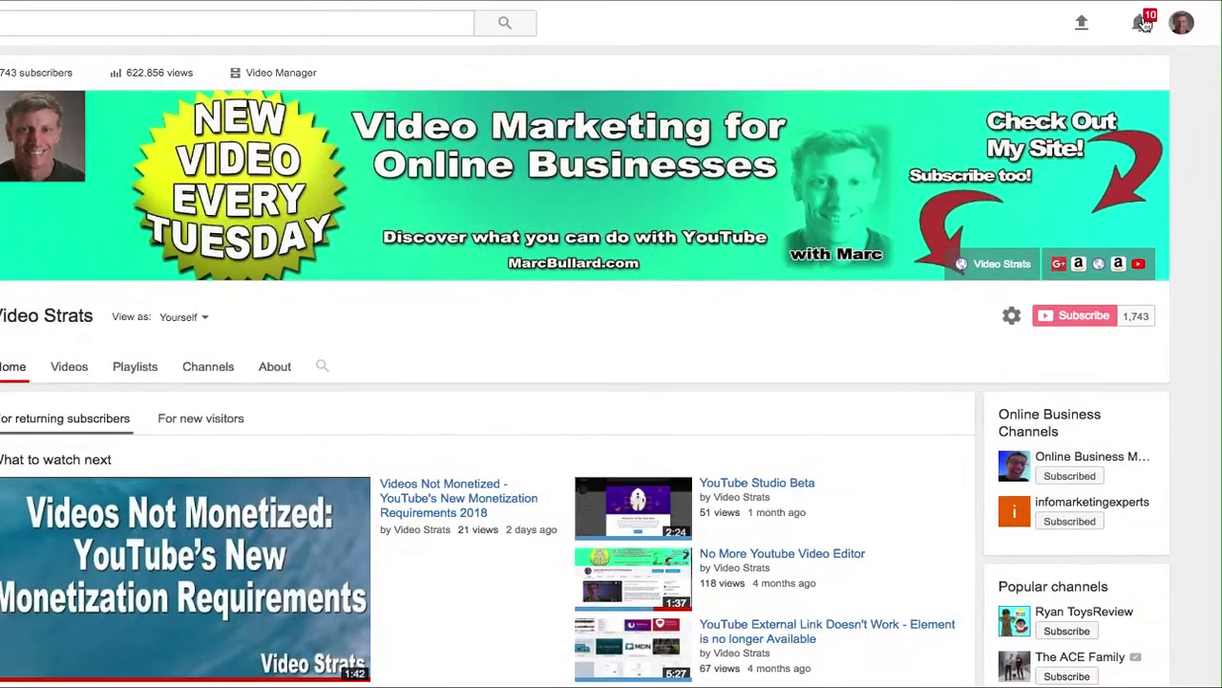
mouse_move(1177, 27)
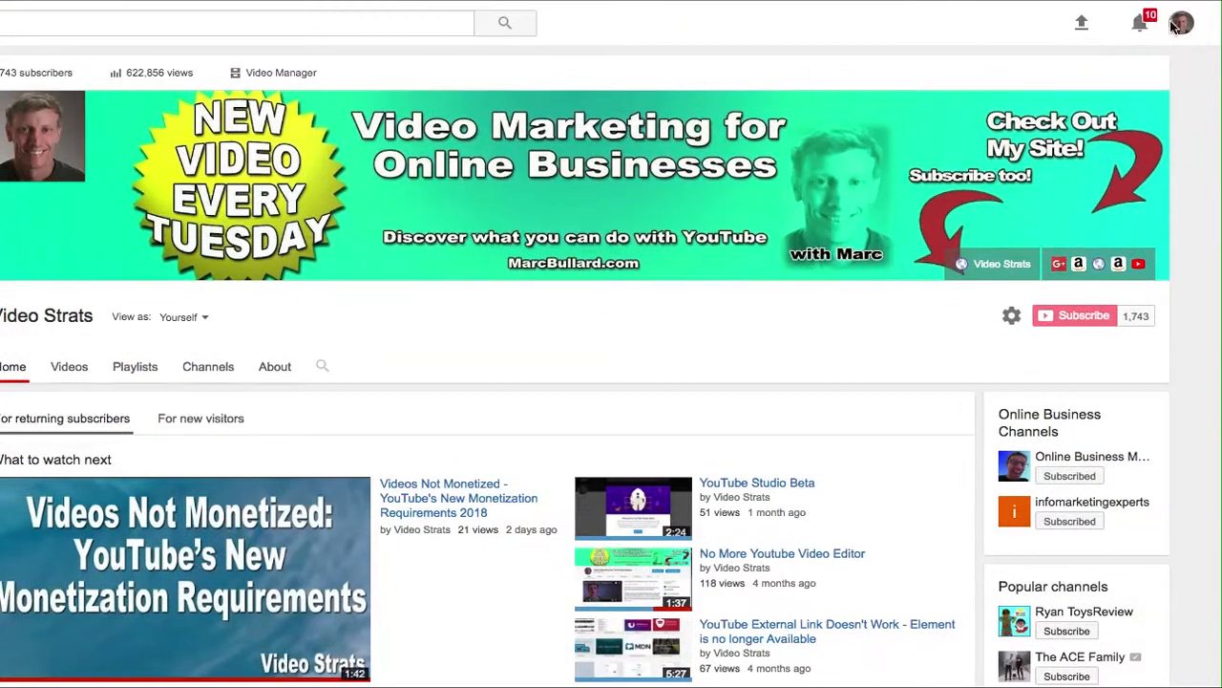
Step: Go from the channel page to the classic Creator Studio dashboard
click(1188, 21)
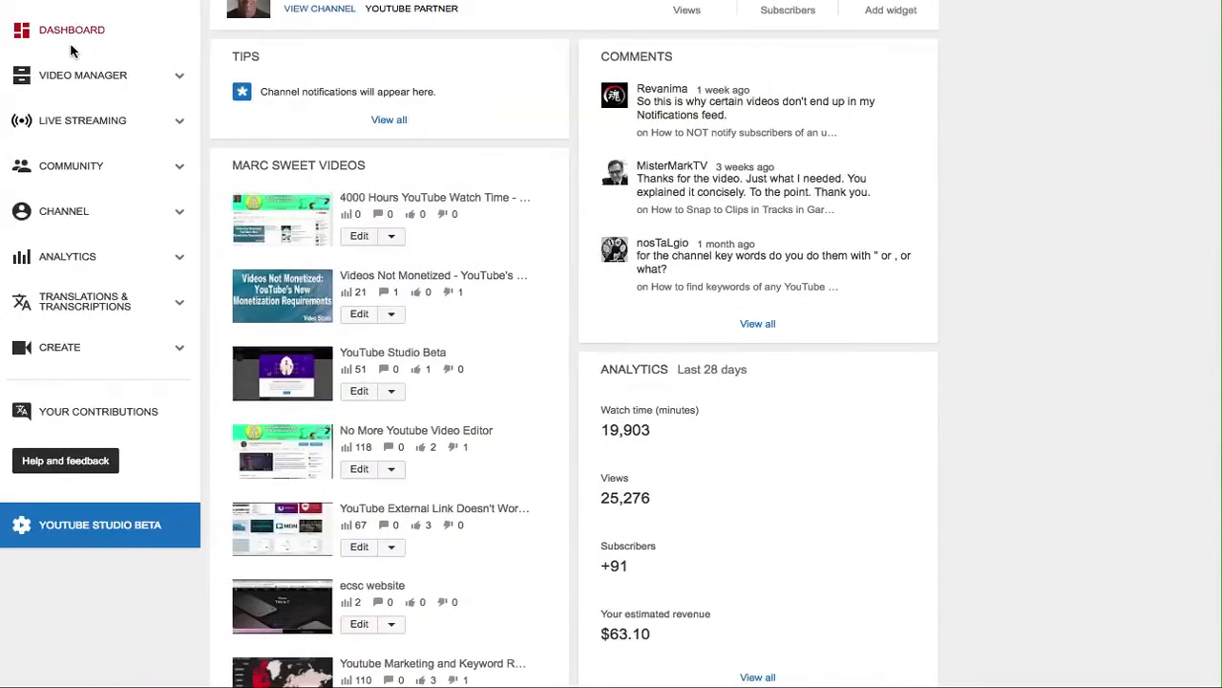
mouse_move(95, 84)
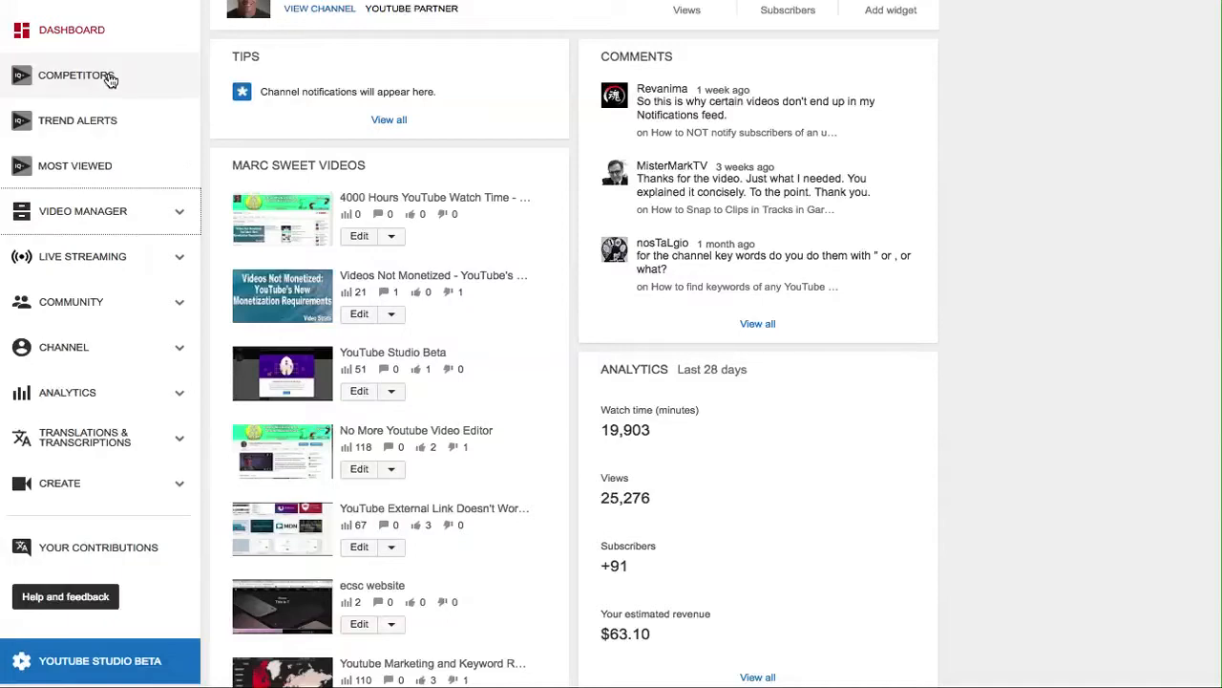
Step: Show the Video Manager uploads list and tick the scheduled 4000 Hours watch-time video
click(82, 210)
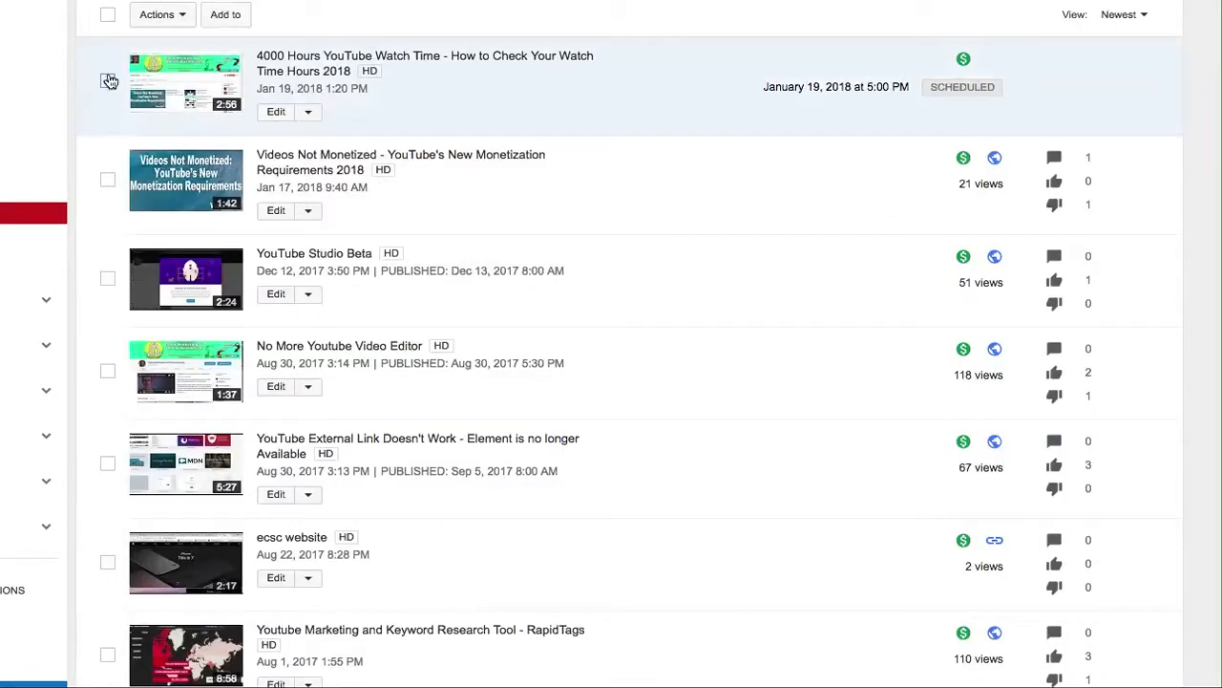
click(107, 78)
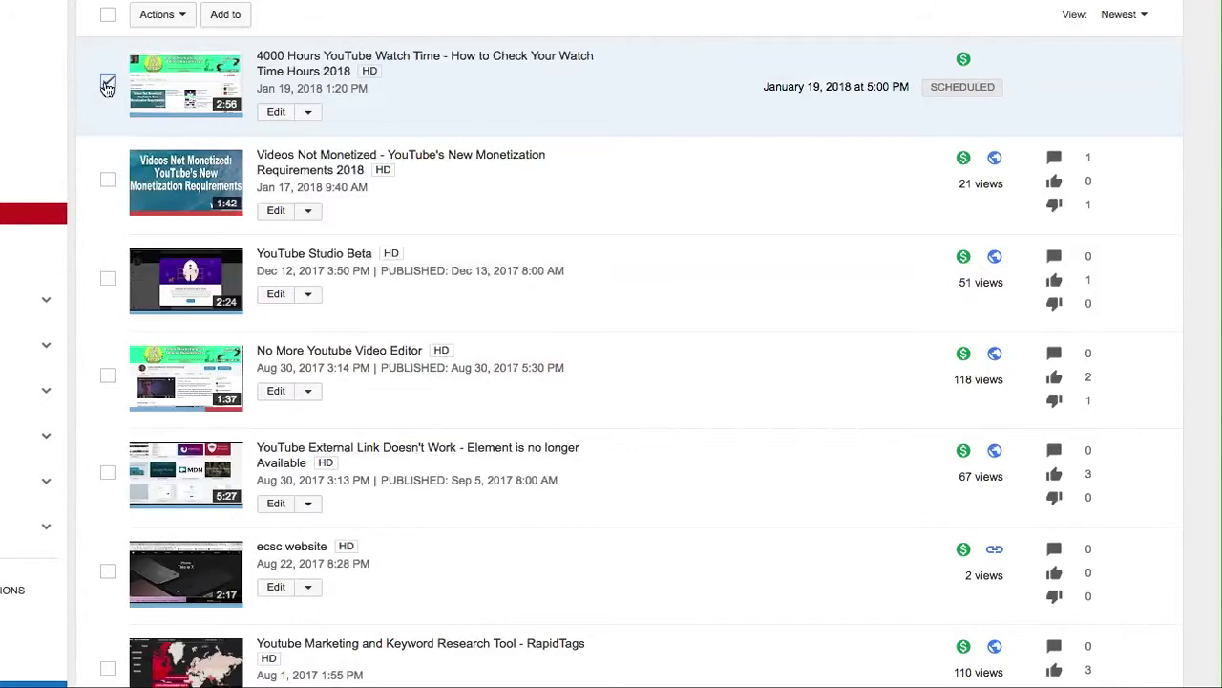
click(105, 81)
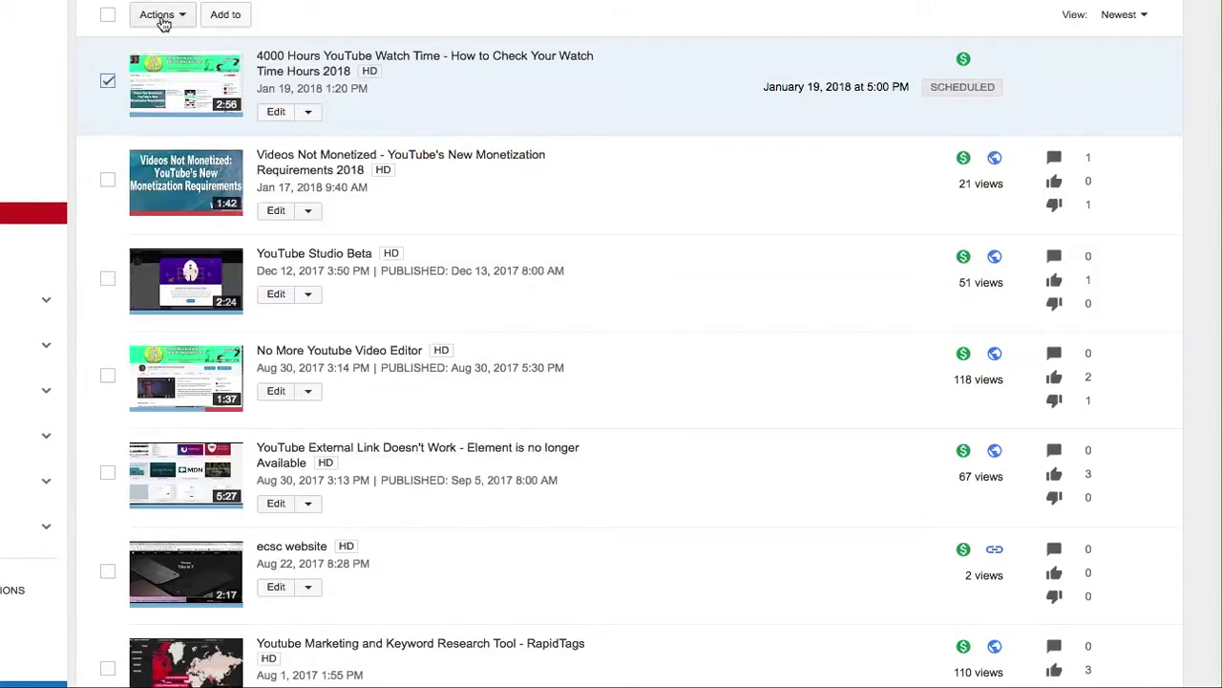
Step: Choose More actions from the Actions menu to bring up the Edit videos panel
click(160, 15)
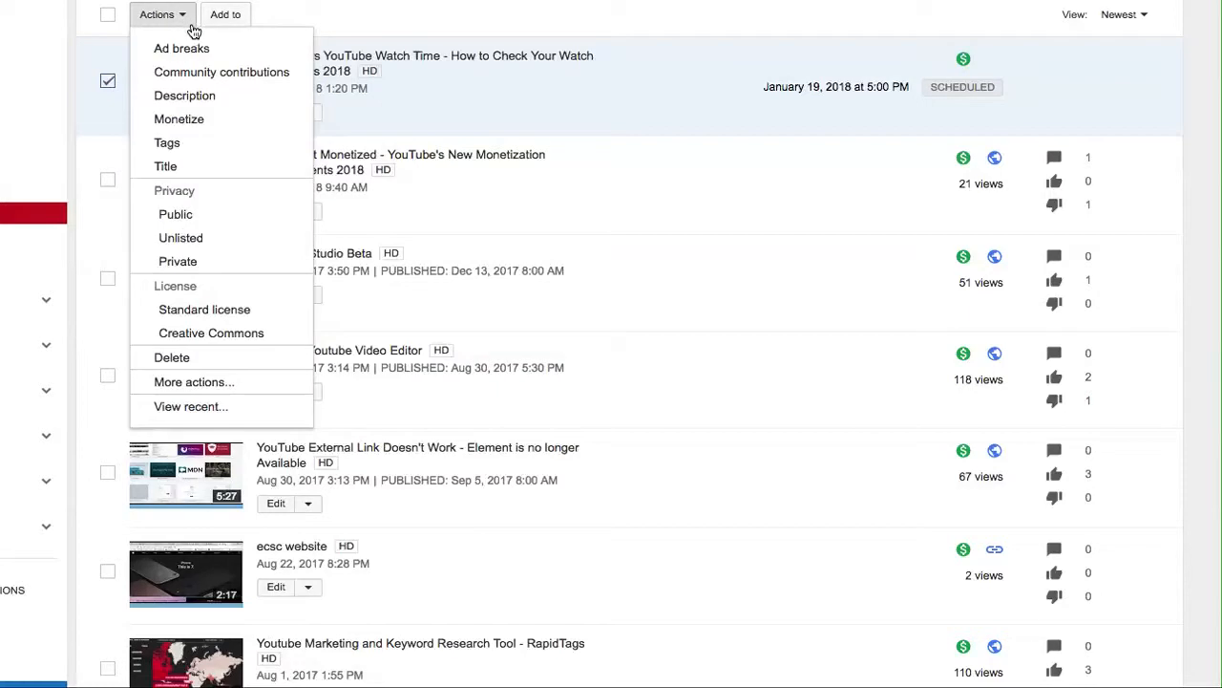
mouse_move(207, 100)
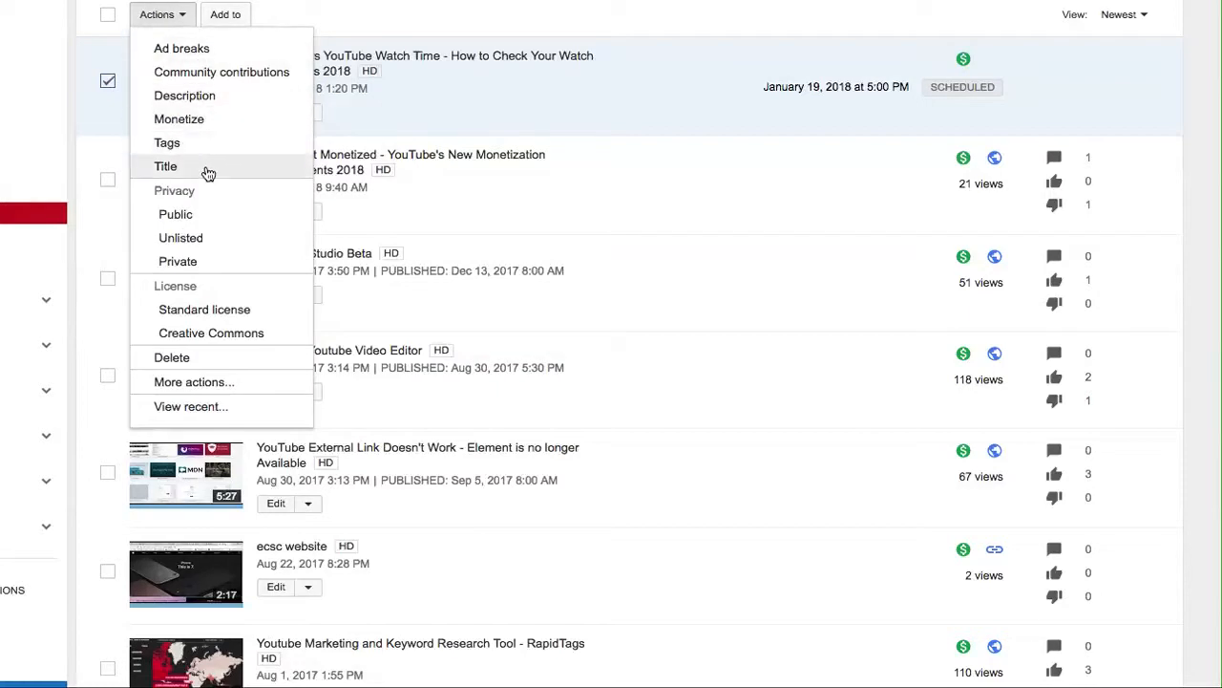
mouse_move(206, 384)
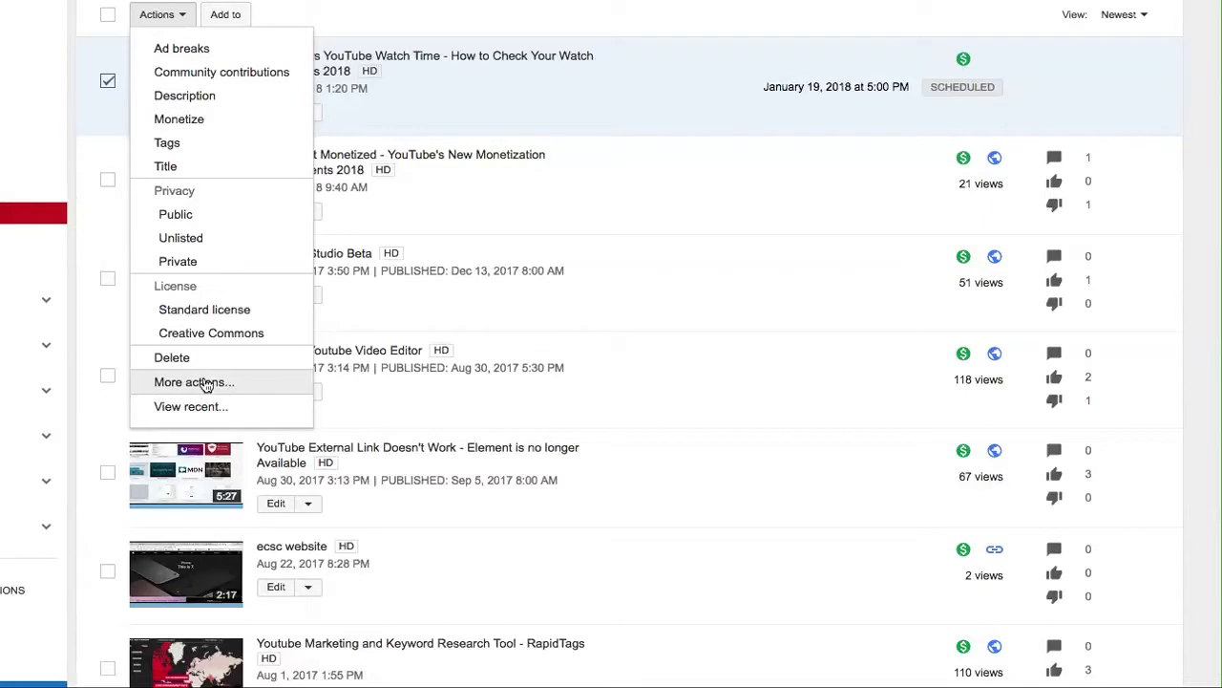
click(194, 382)
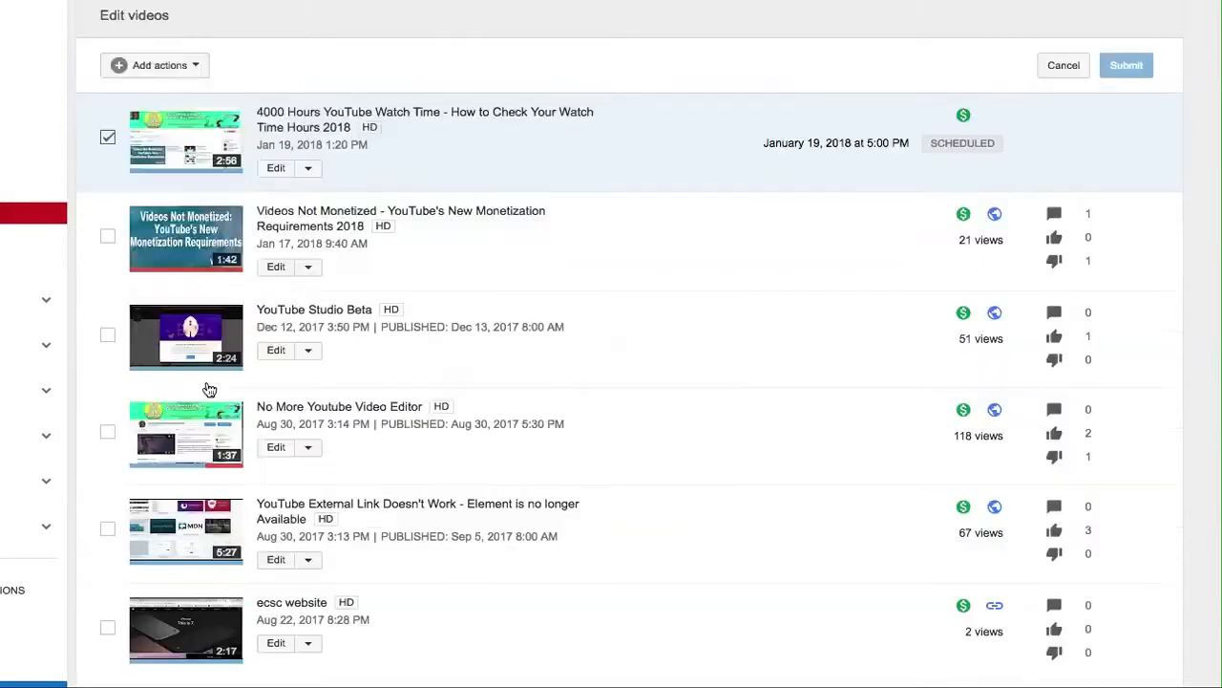
Step: Add an Age restriction field to the bulk edit, set Enable then back to Disable
click(153, 65)
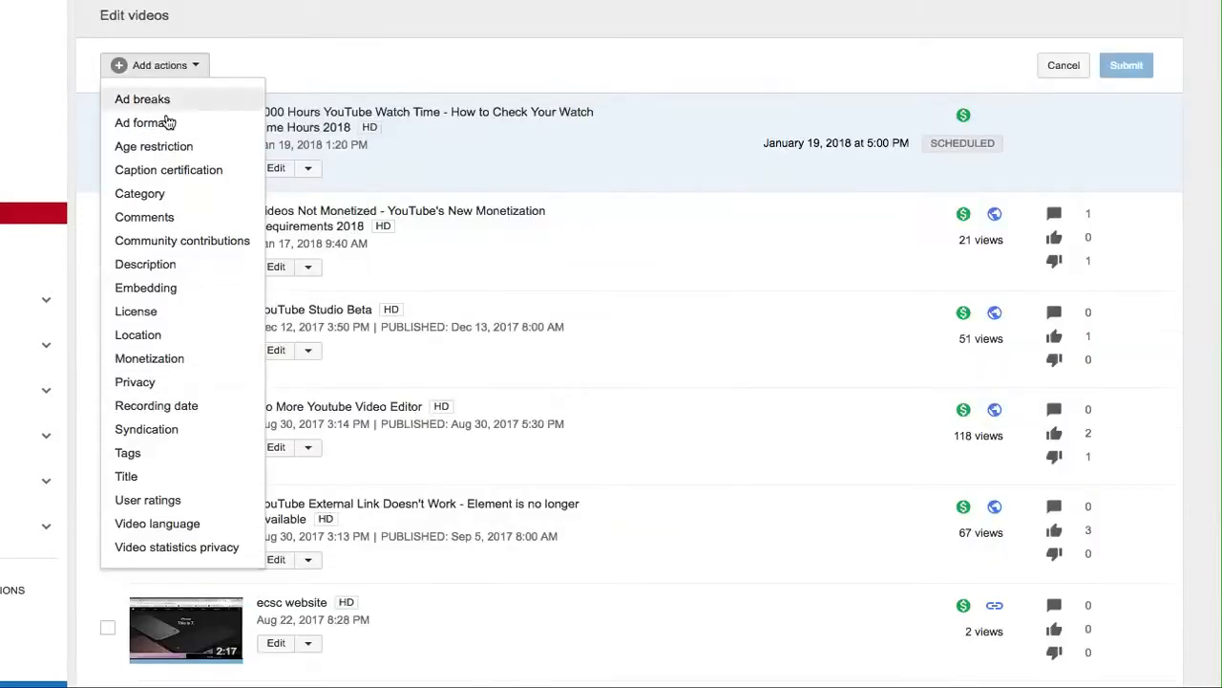
mouse_move(145, 110)
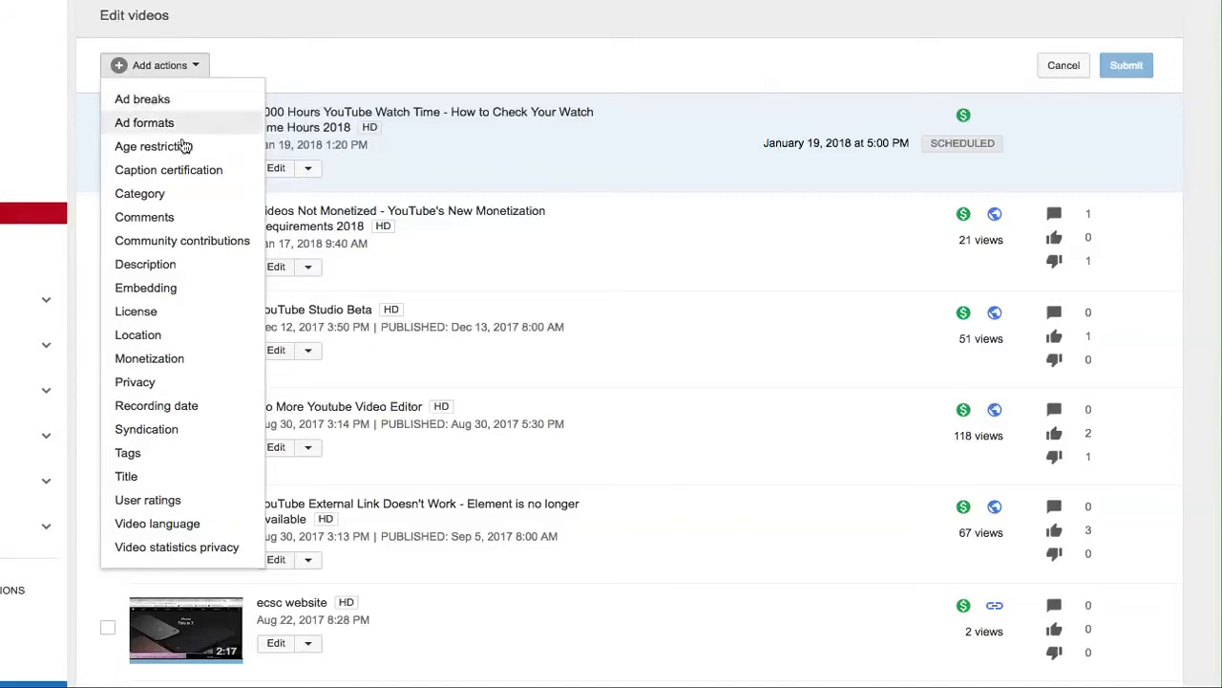
click(153, 145)
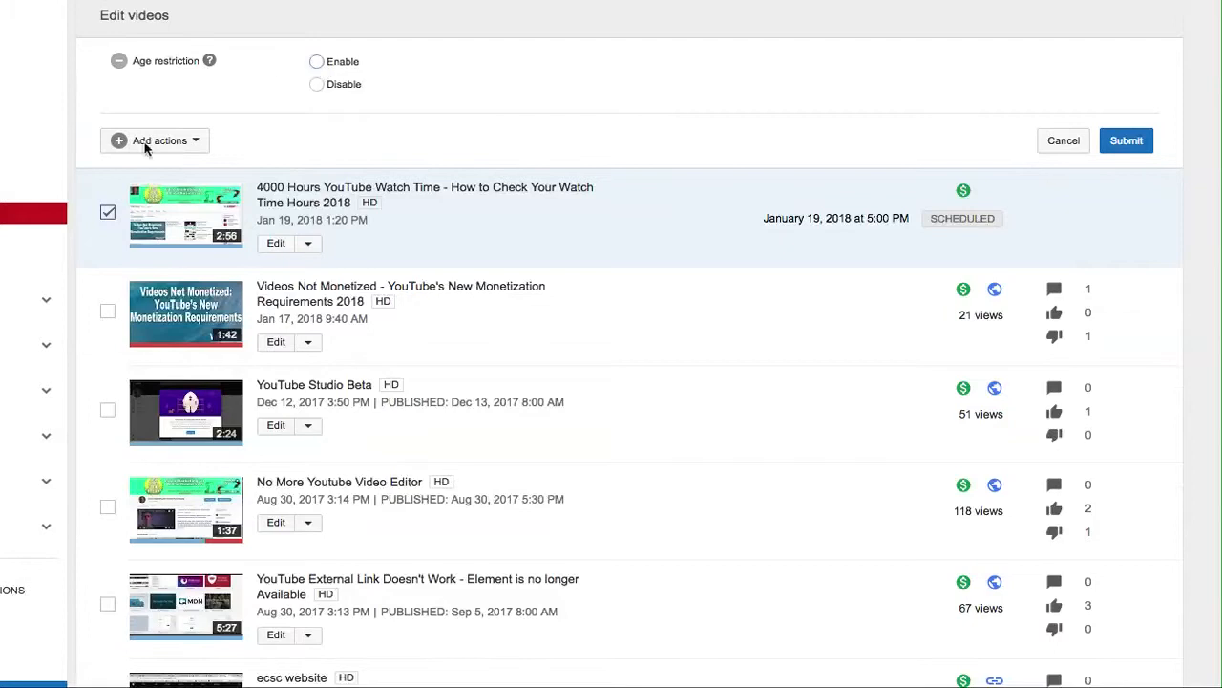
click(312, 61)
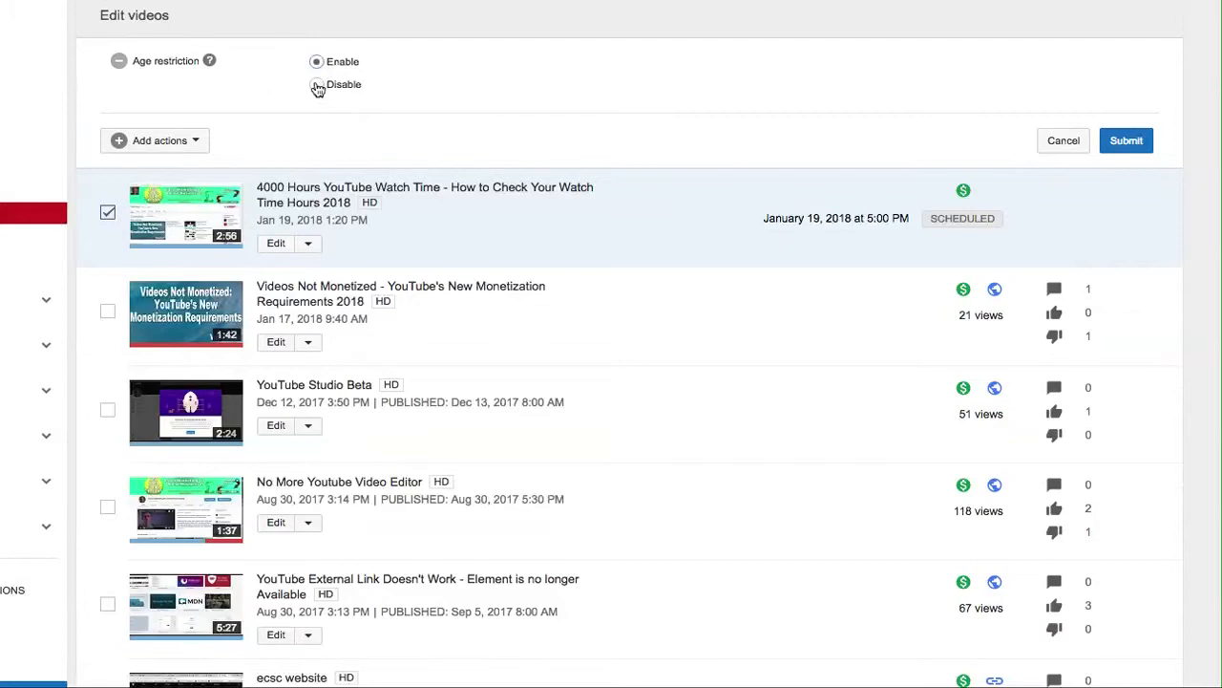
click(311, 84)
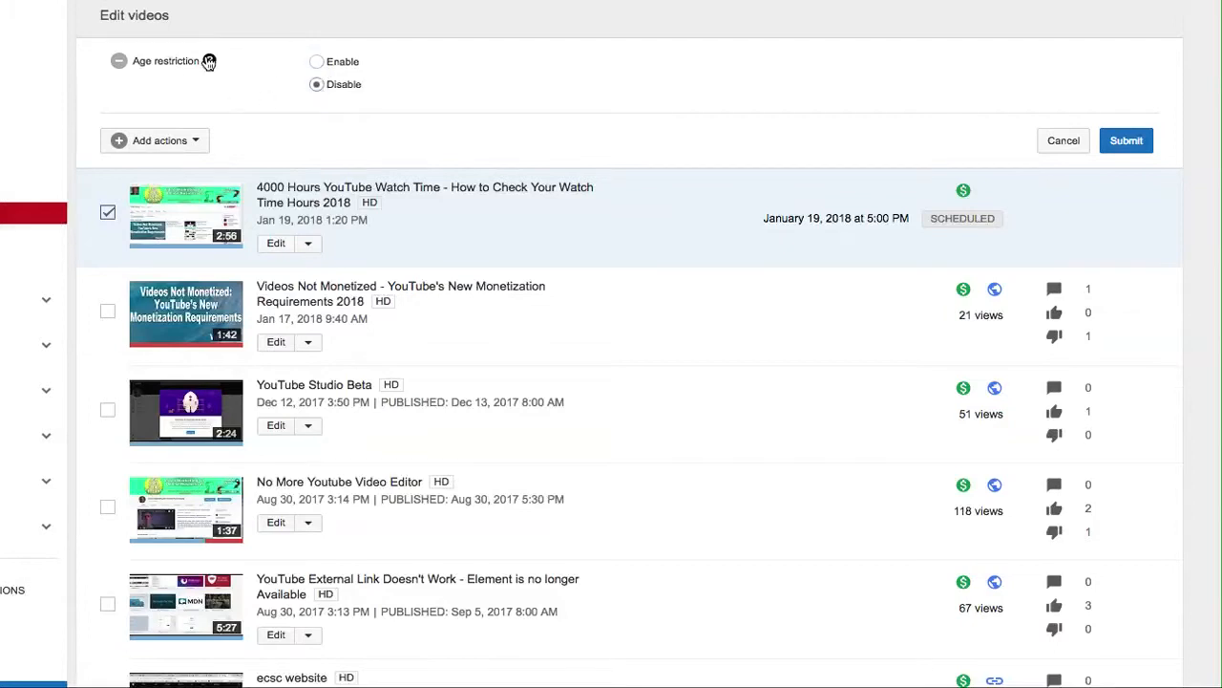
mouse_move(212, 61)
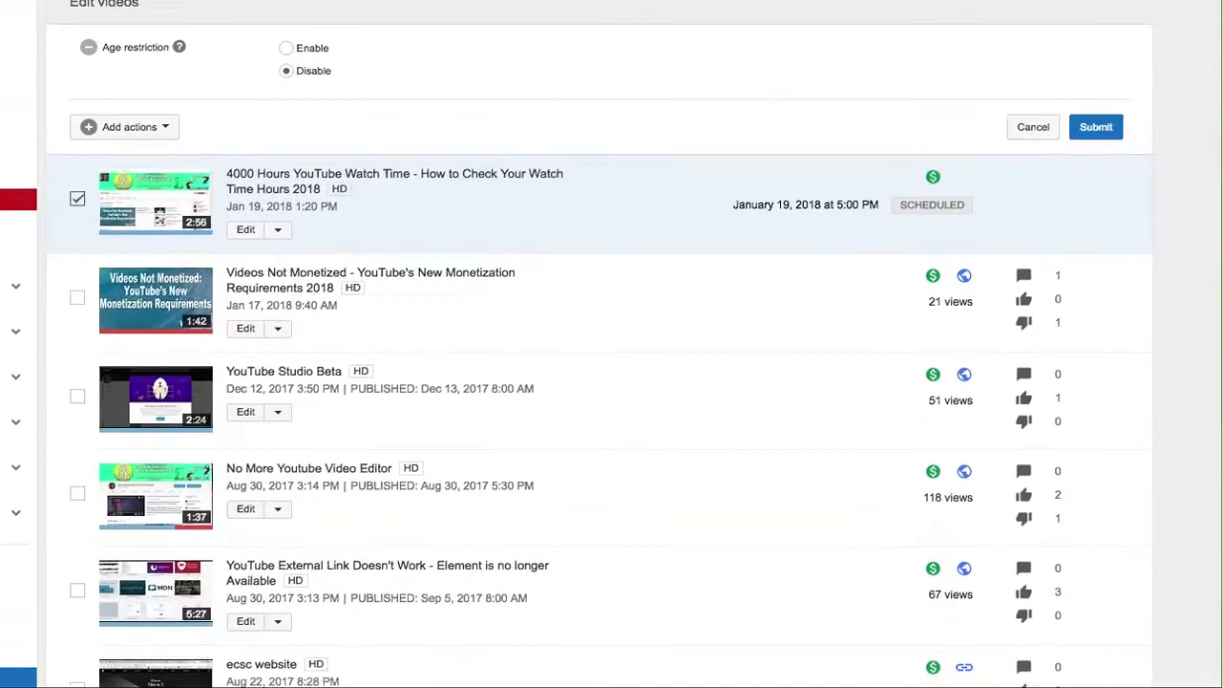
scroll(down, 3)
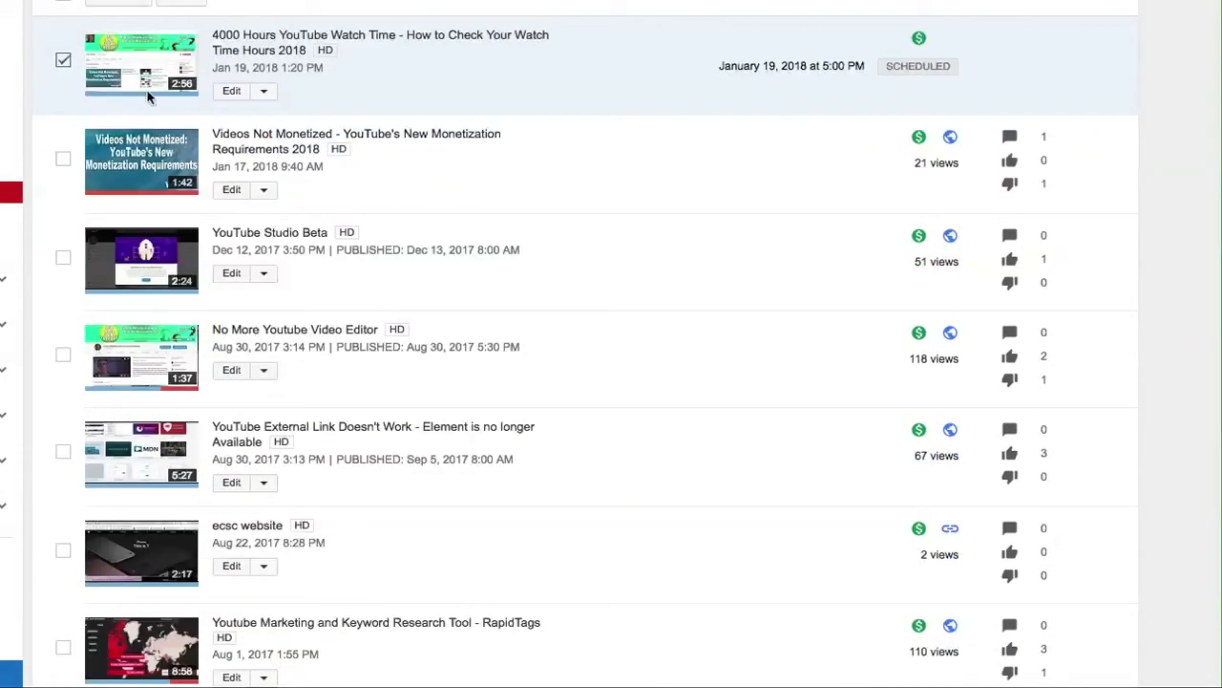
Step: Untick the 4000 Hours video and go to its individual edit page
click(63, 63)
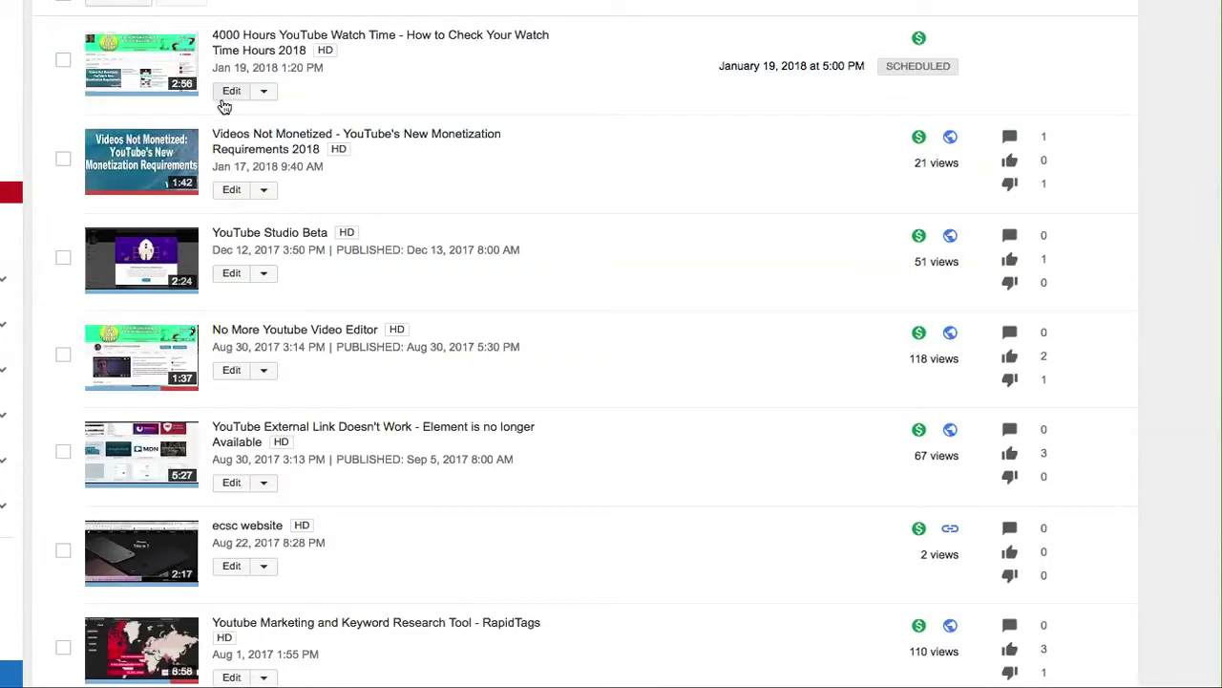
click(232, 91)
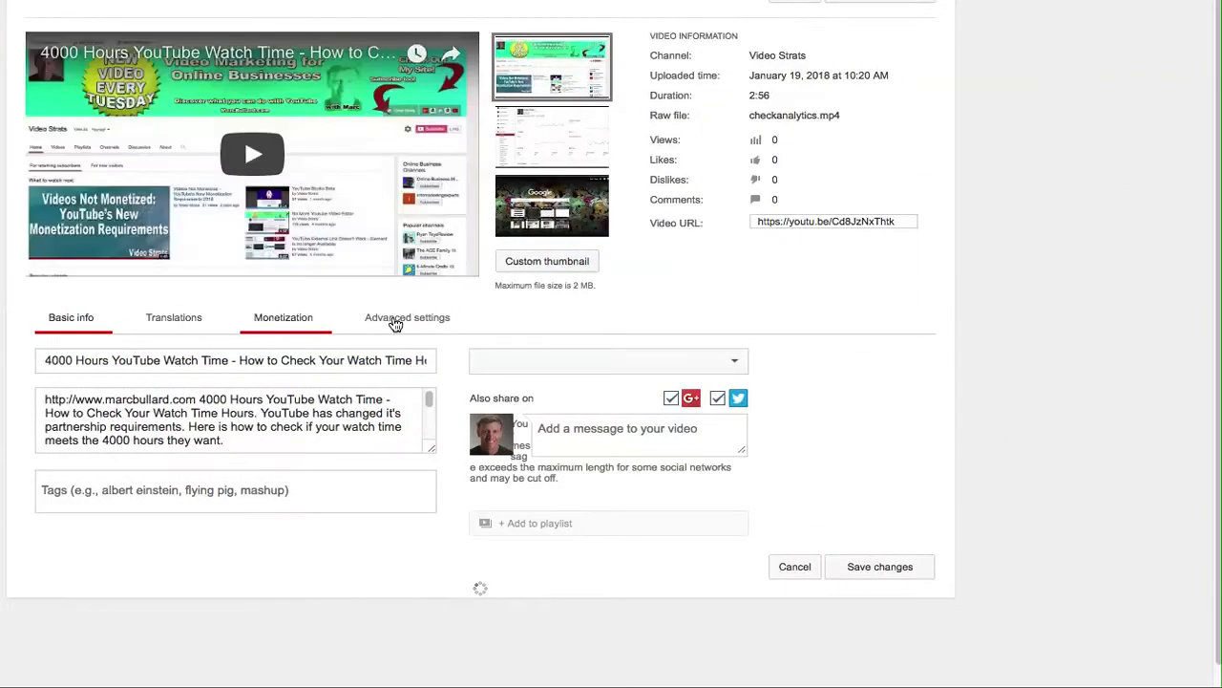
Step: Show Advanced settings, tick then untick Enable age restriction, leaving it off and unsaved
click(405, 317)
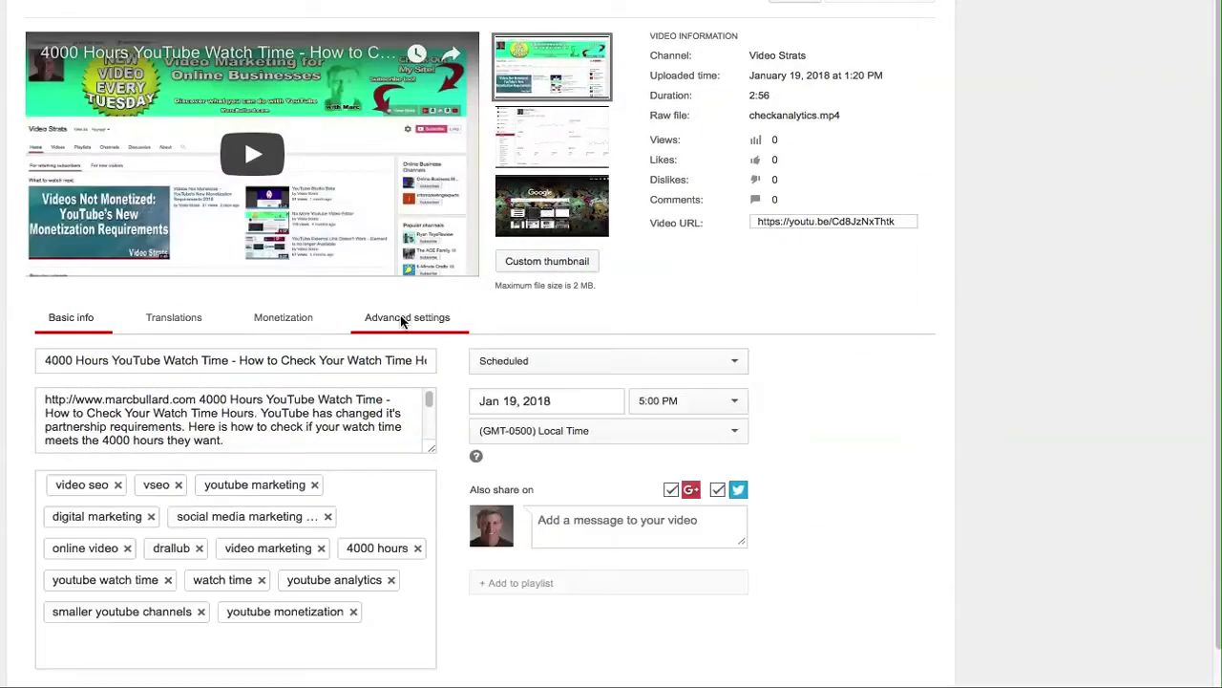
click(409, 317)
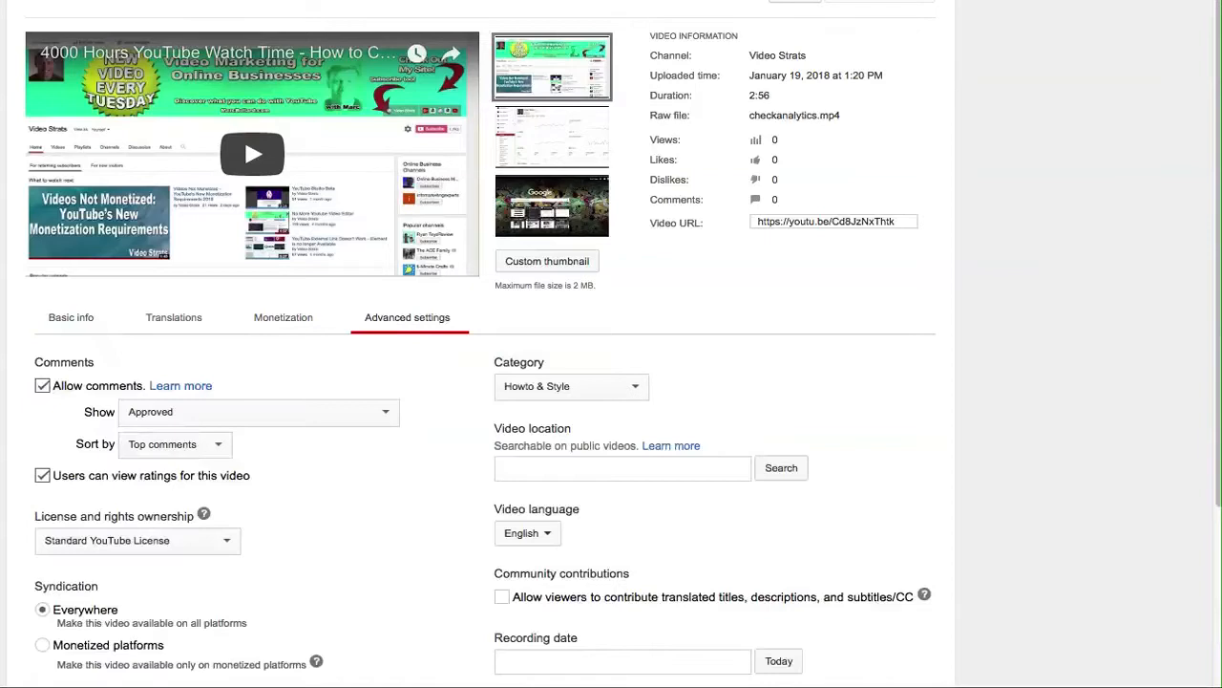
scroll(down, 3)
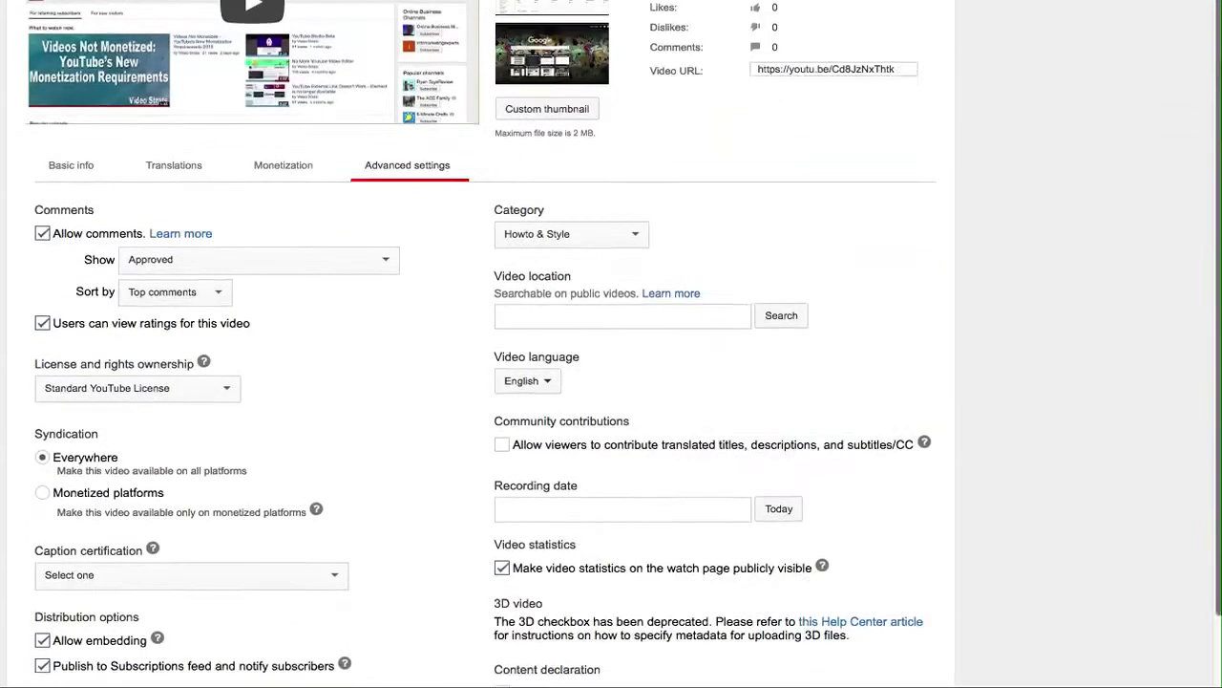
scroll(down, 3)
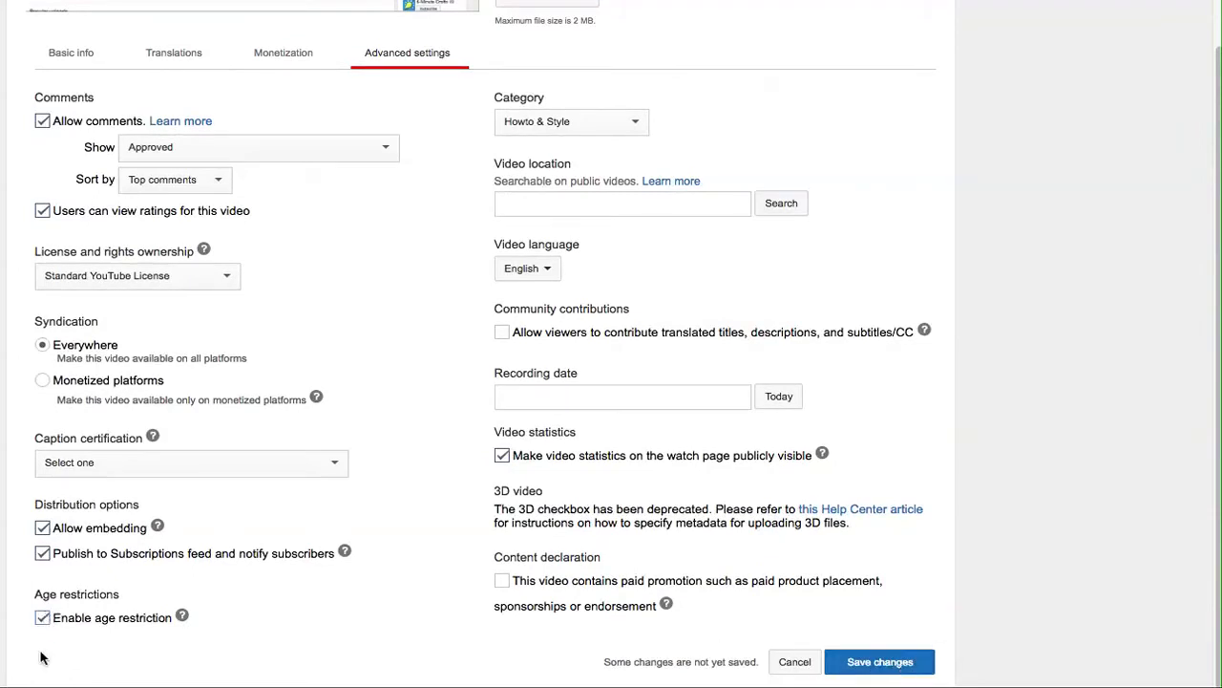
click(38, 619)
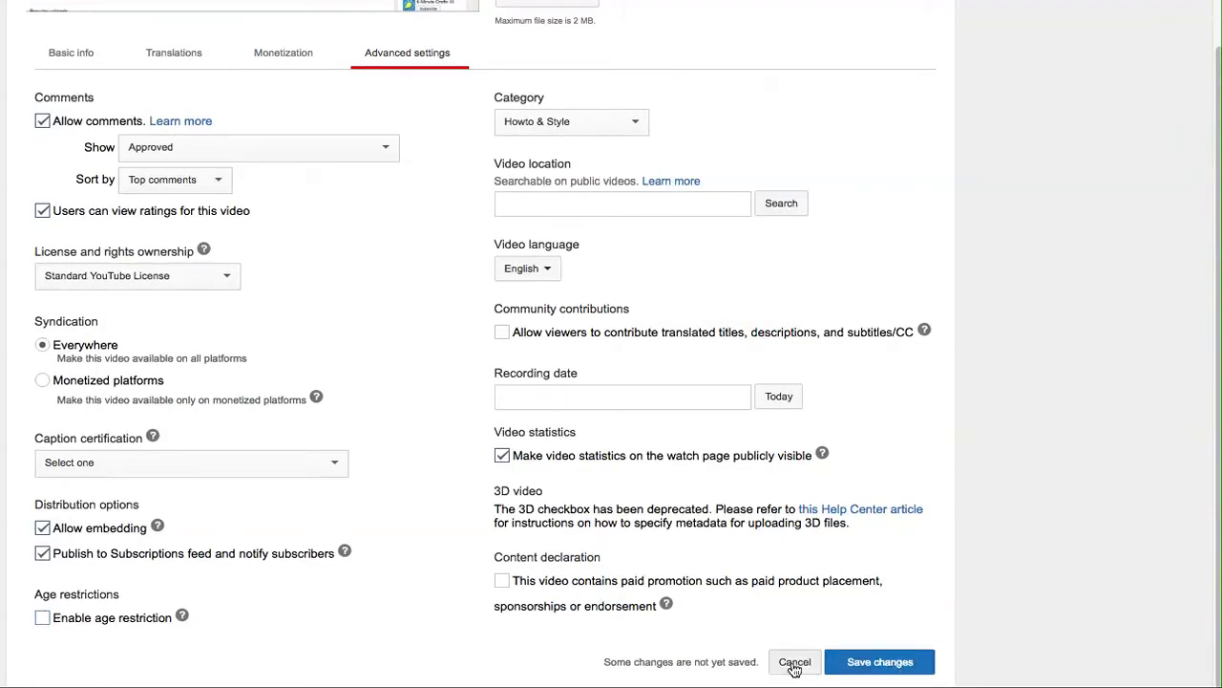
click(794, 661)
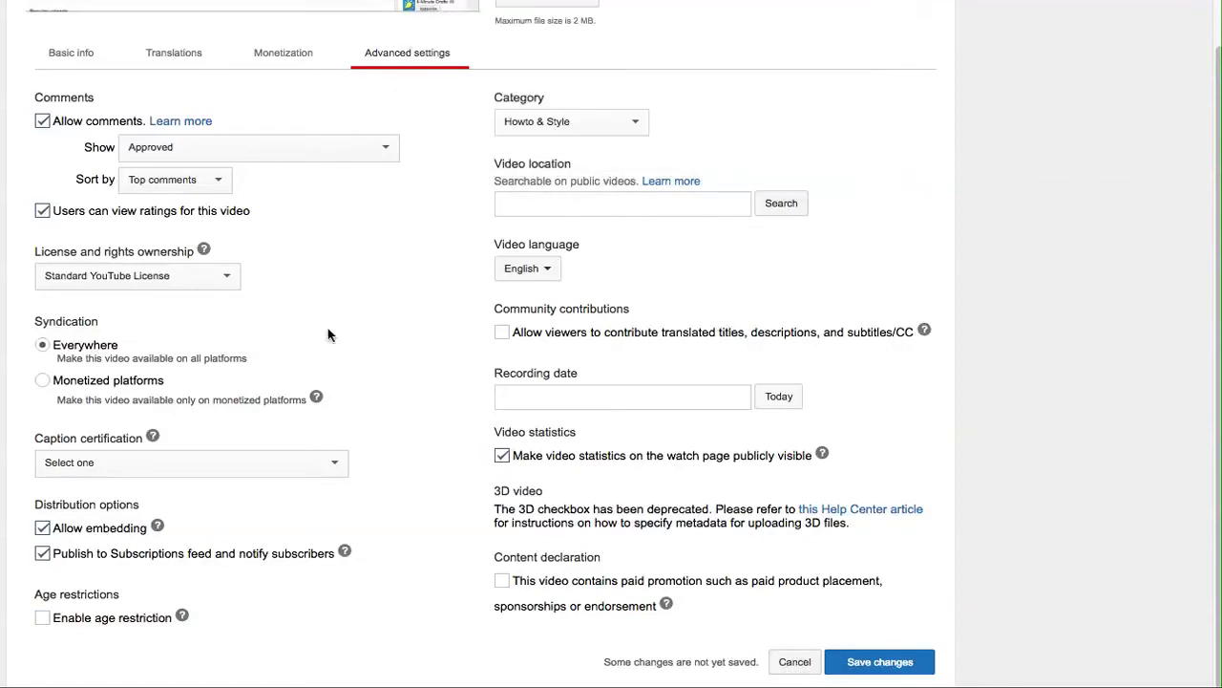
mouse_move(1093, 367)
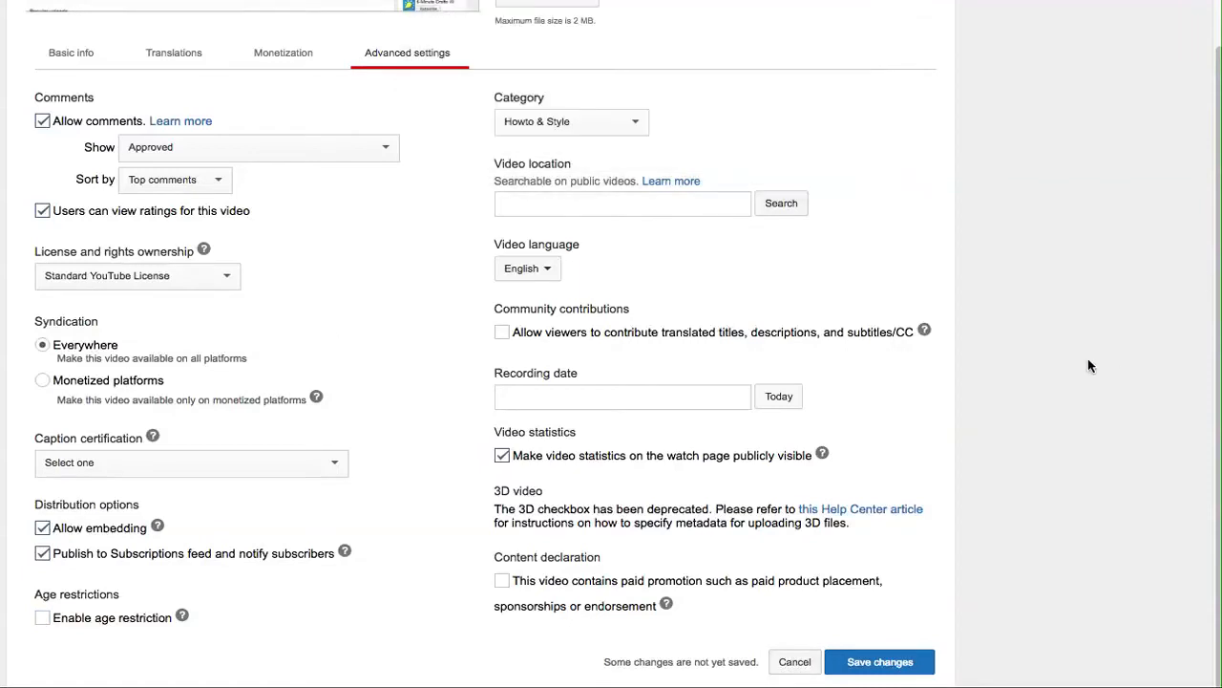